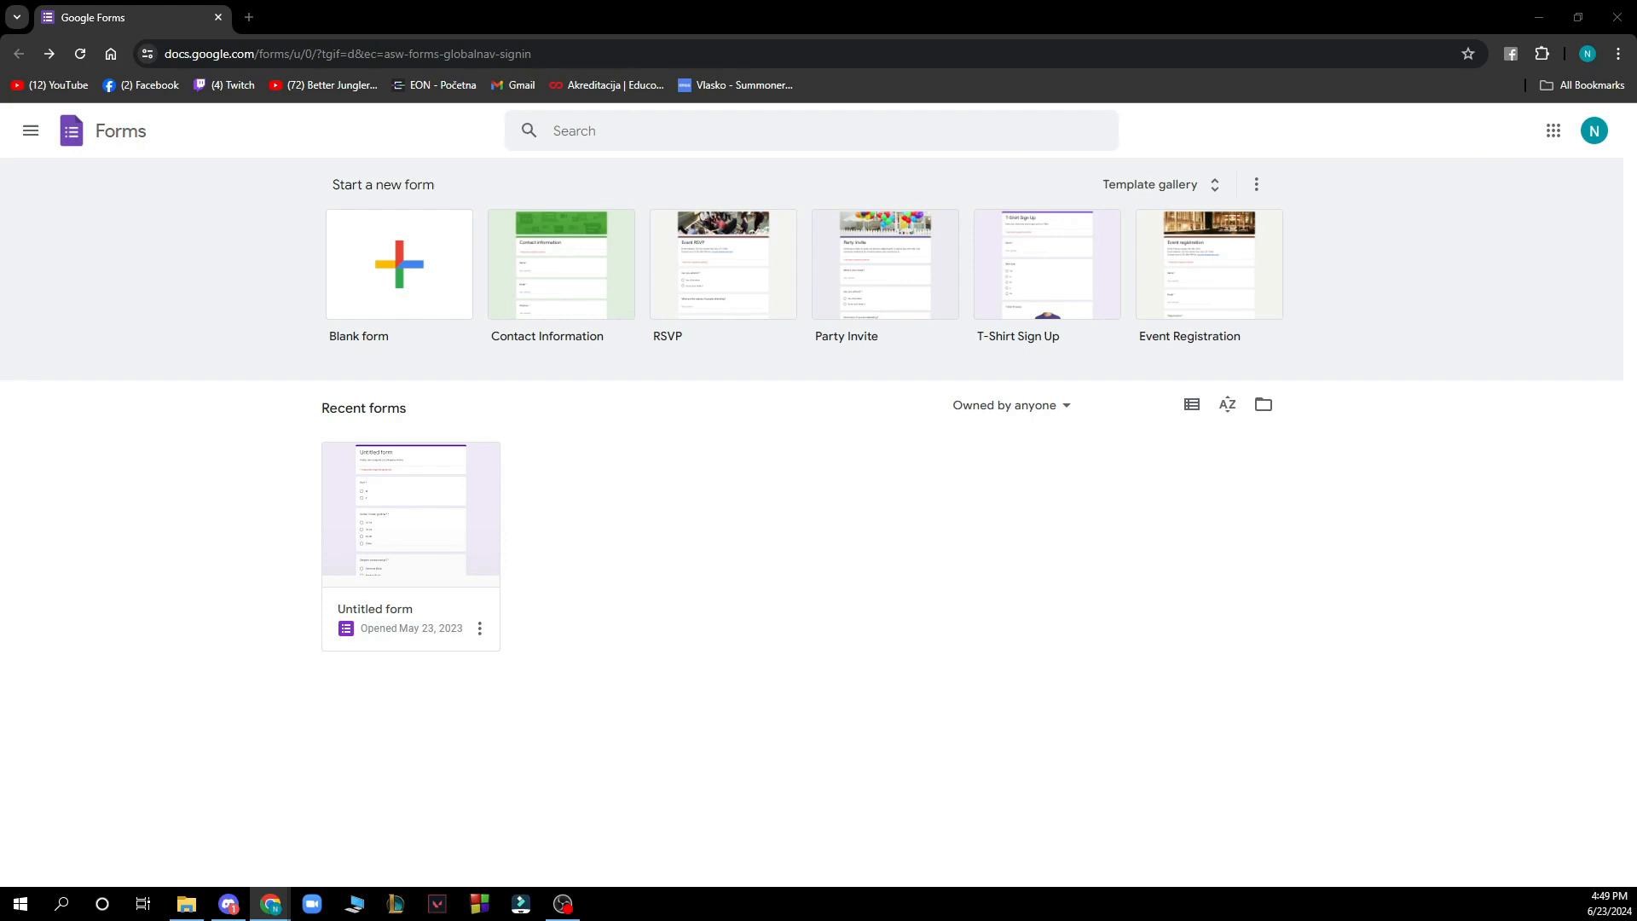
mouse_move(14, 384)
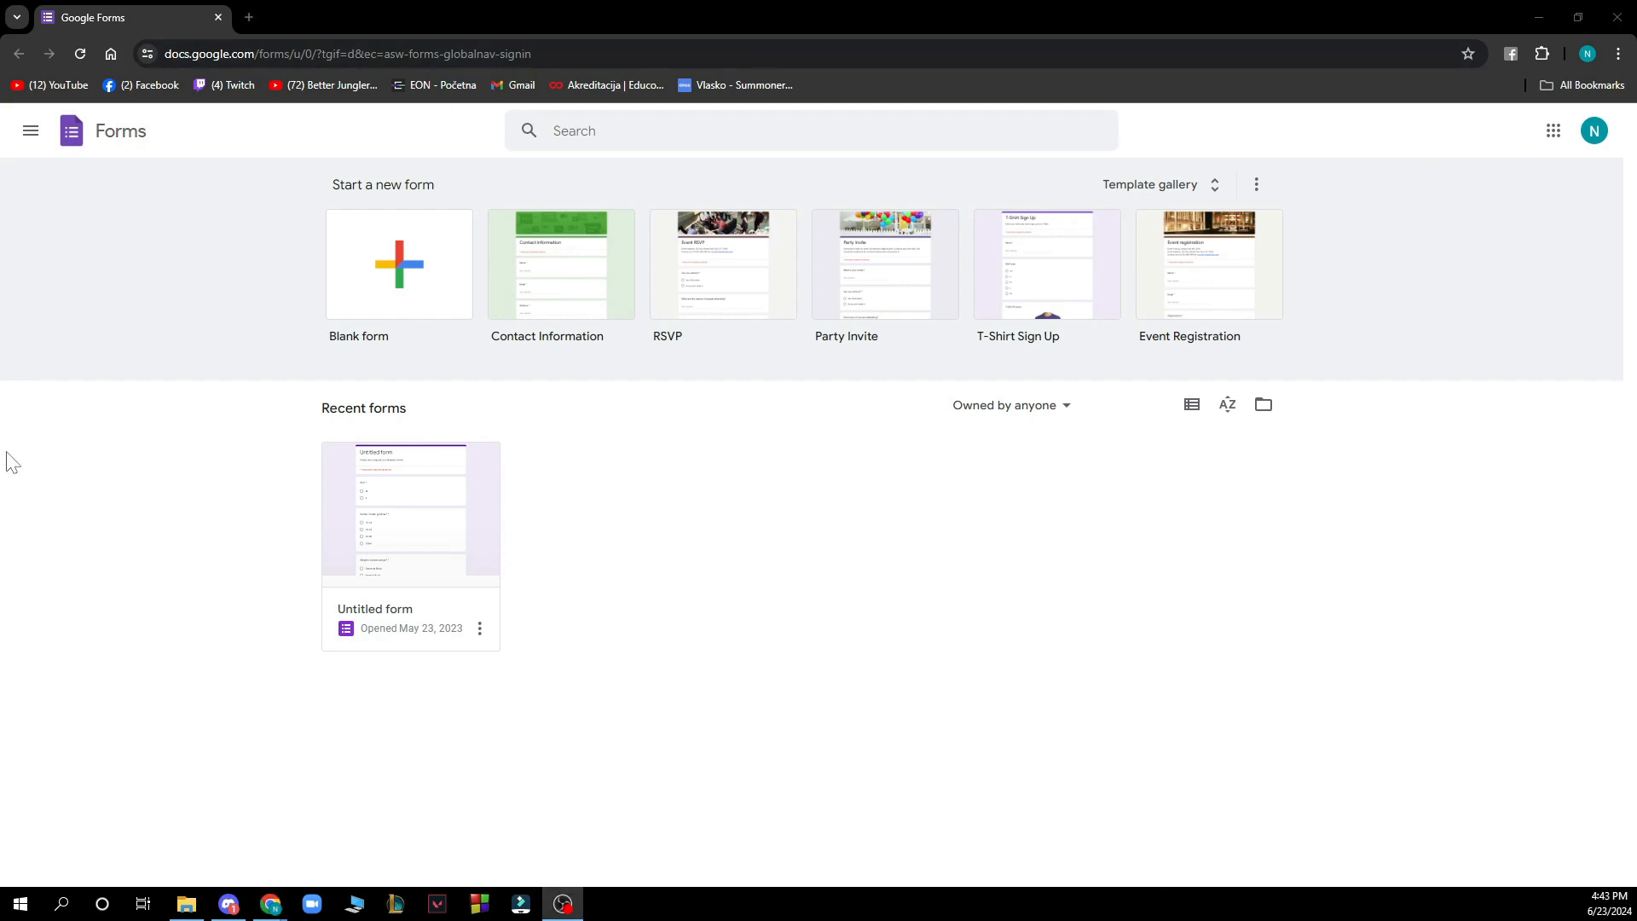
mouse_move(655, 11)
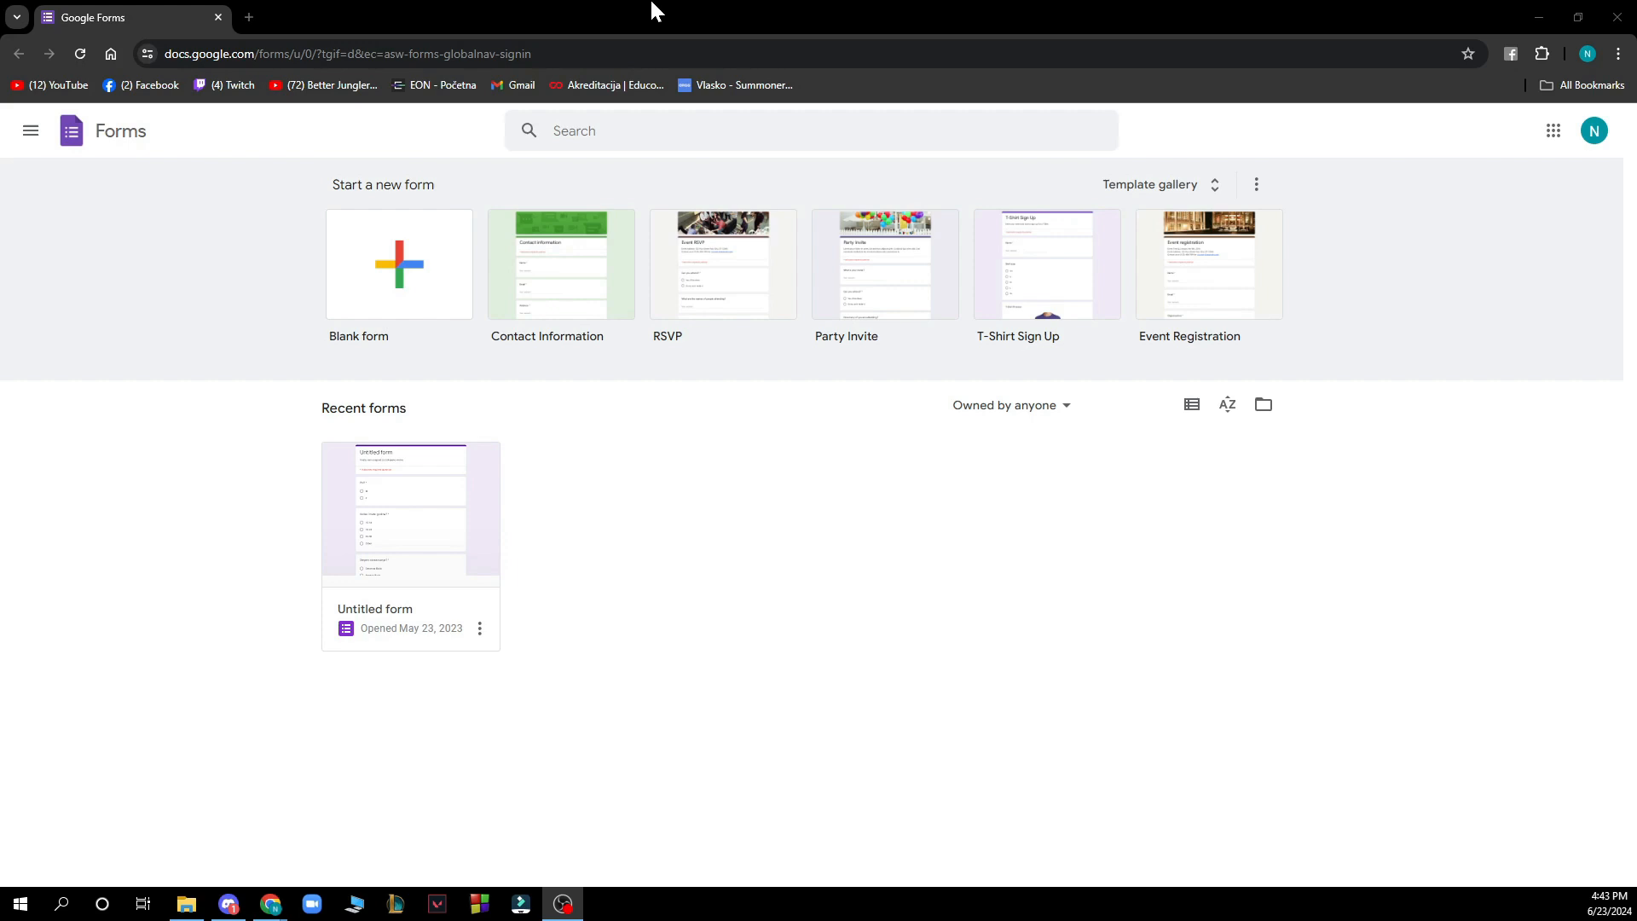
mouse_move(399, 264)
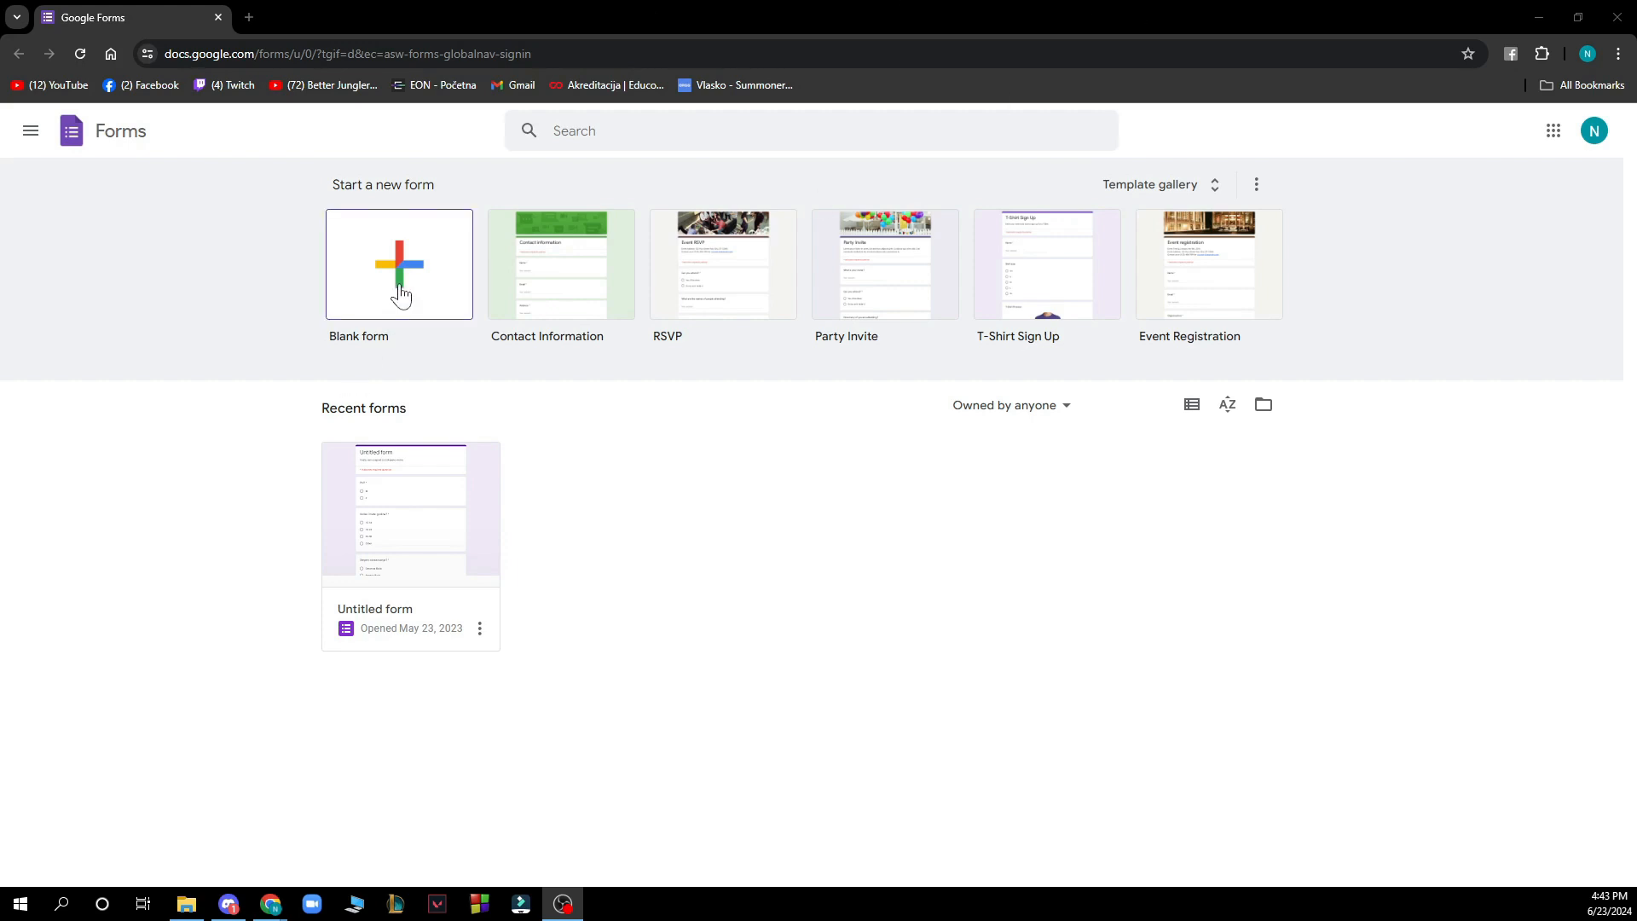
mouse_move(404, 269)
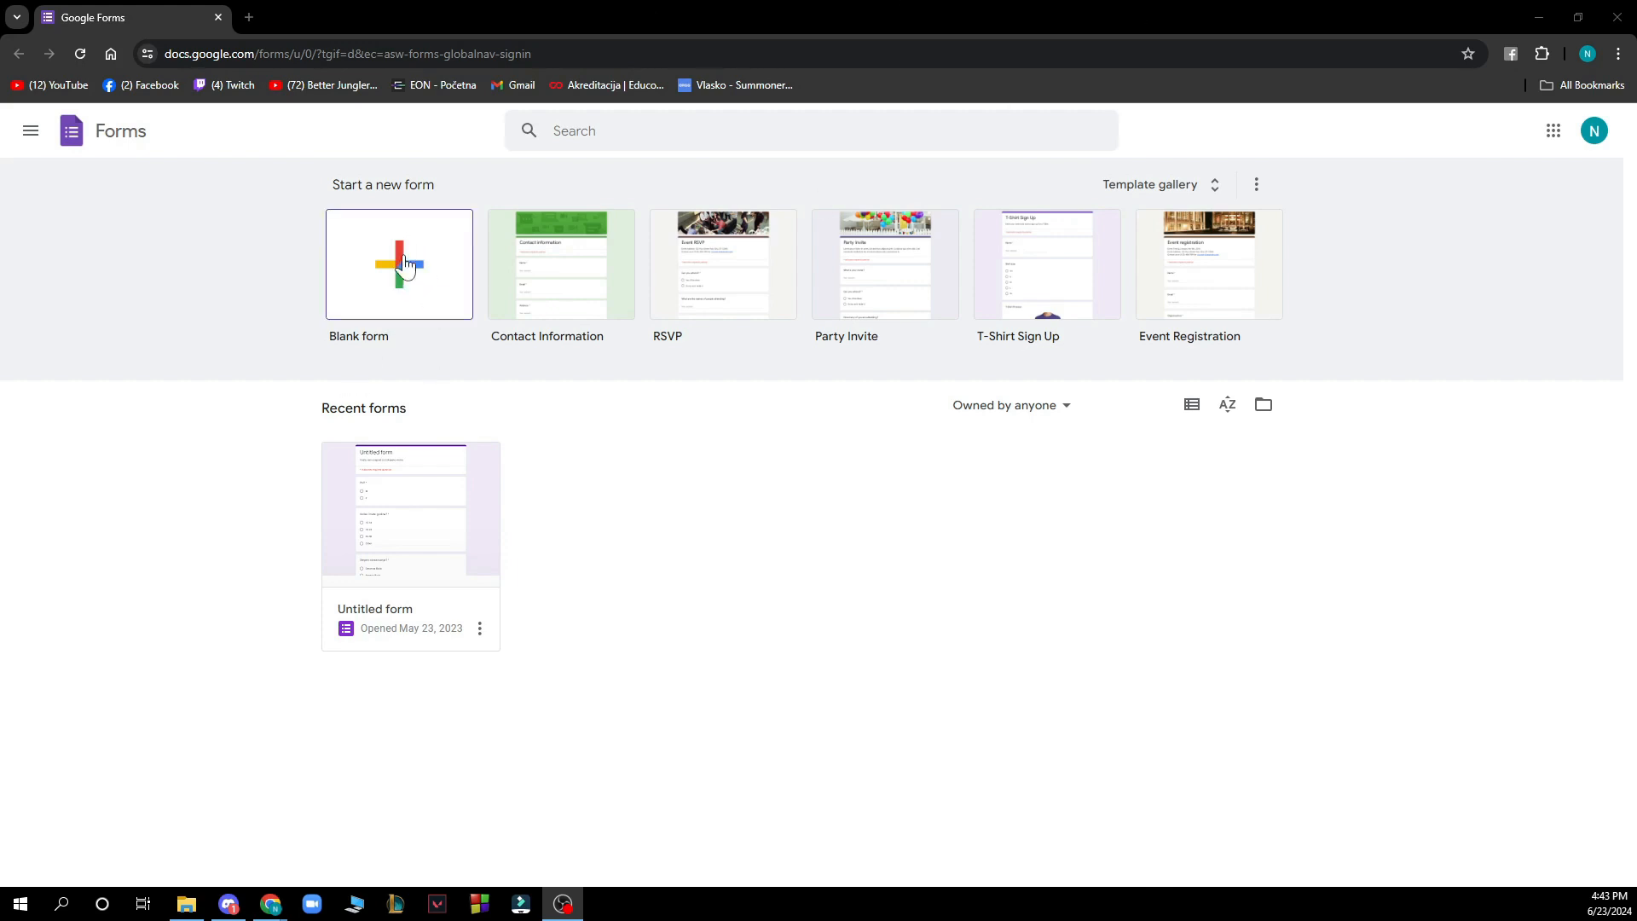
Step: Create a blank untitled form and add a second multiple-choice question below the first
click(399, 263)
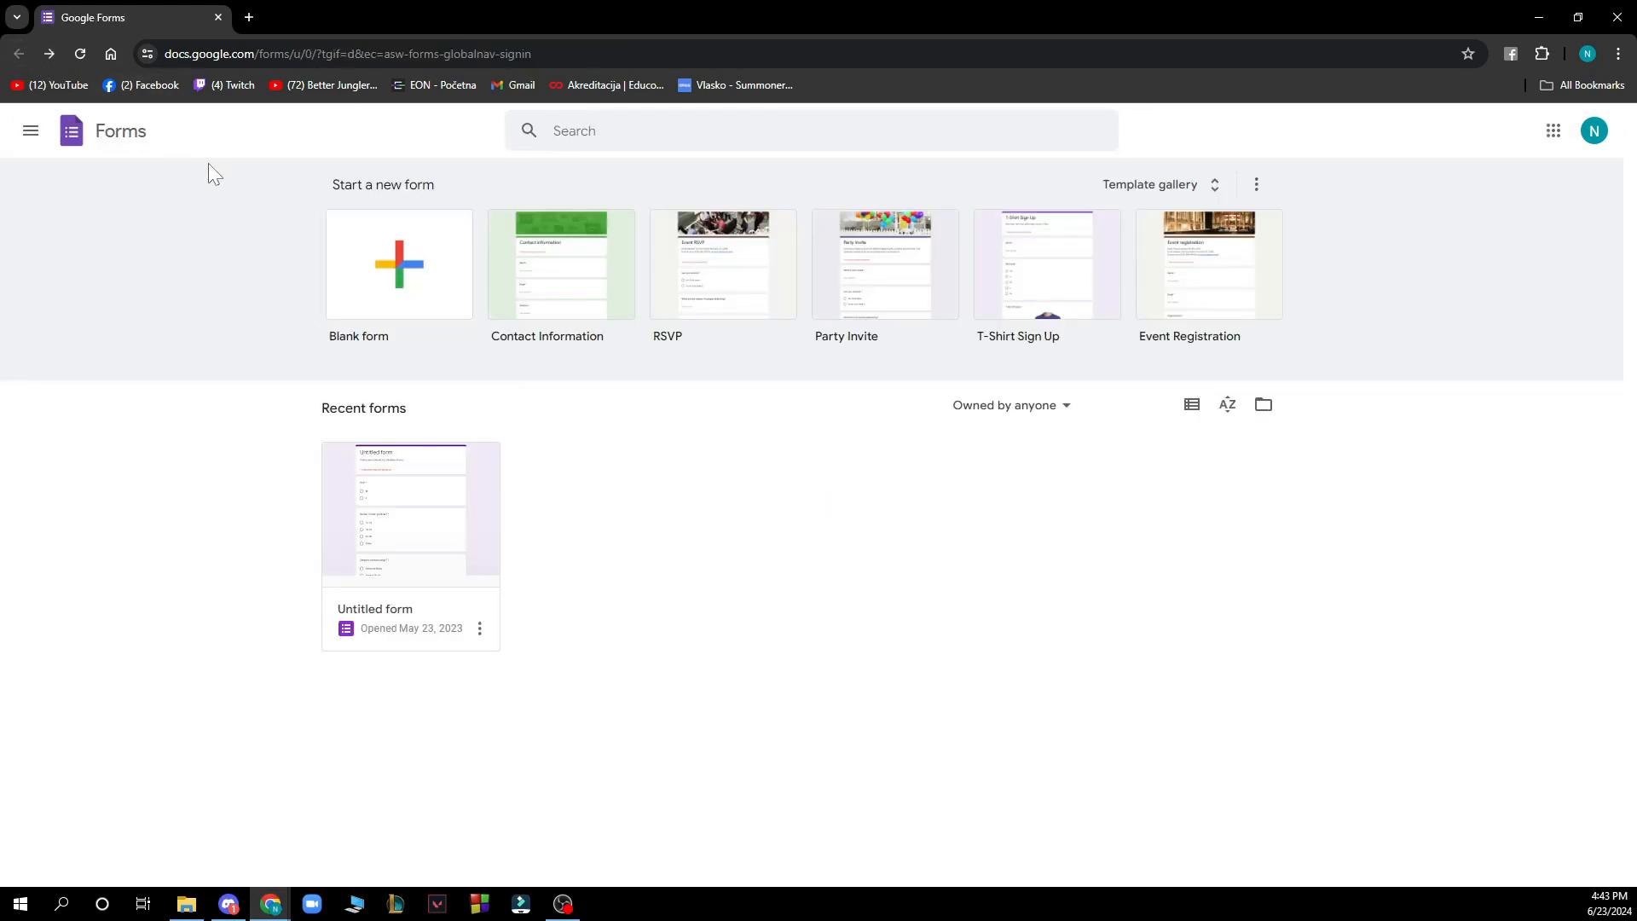
mouse_move(31, 130)
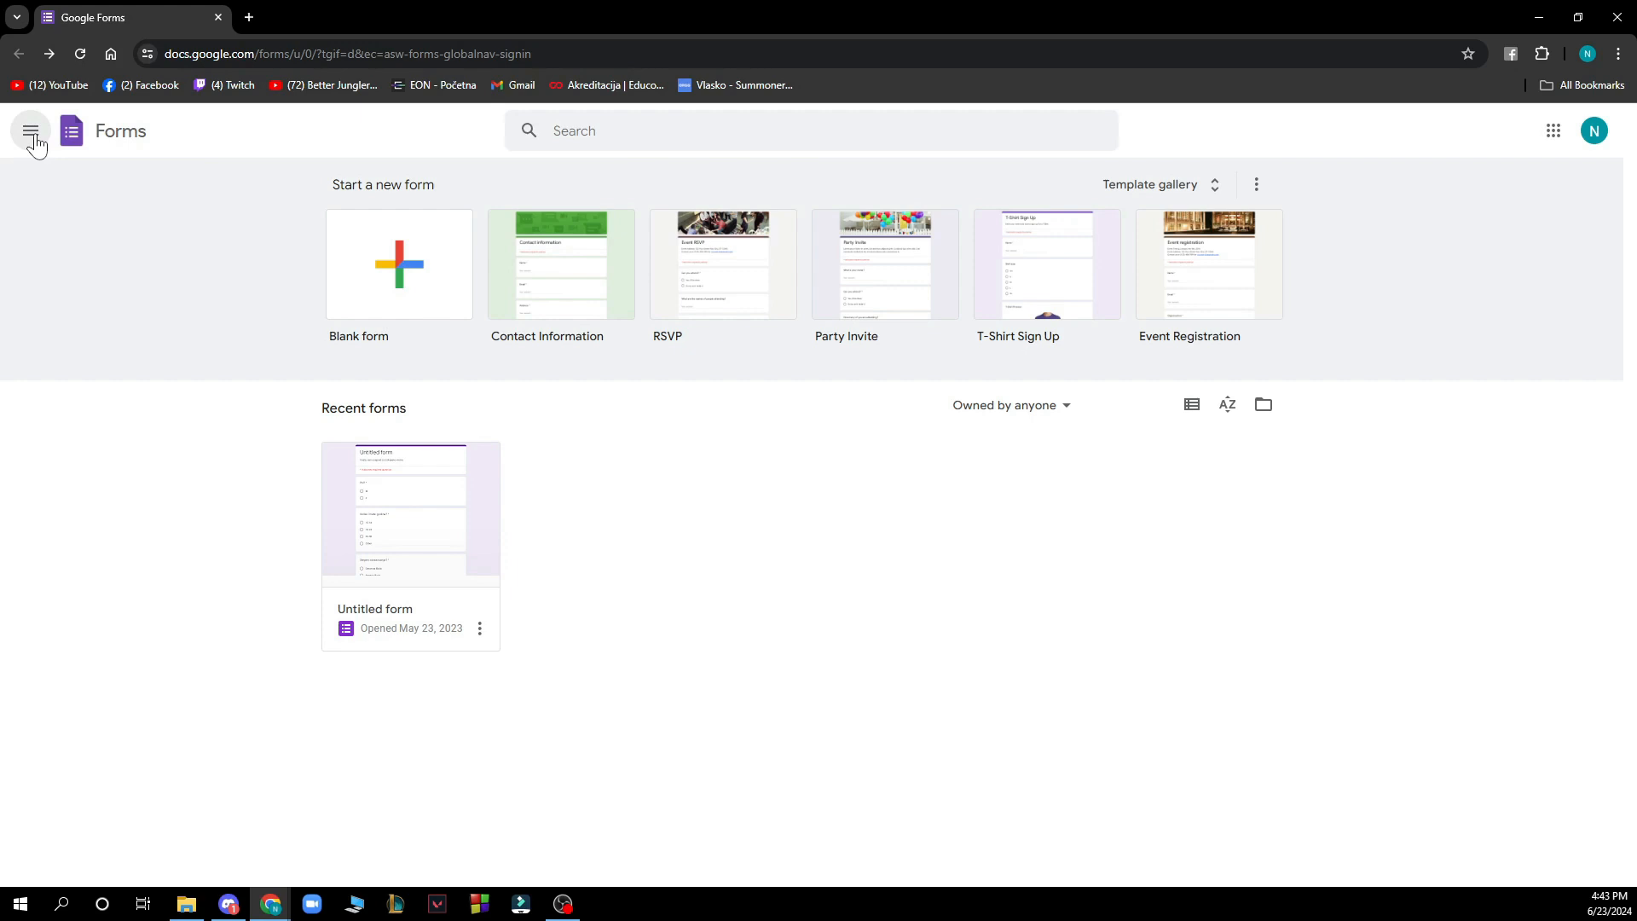
click(31, 130)
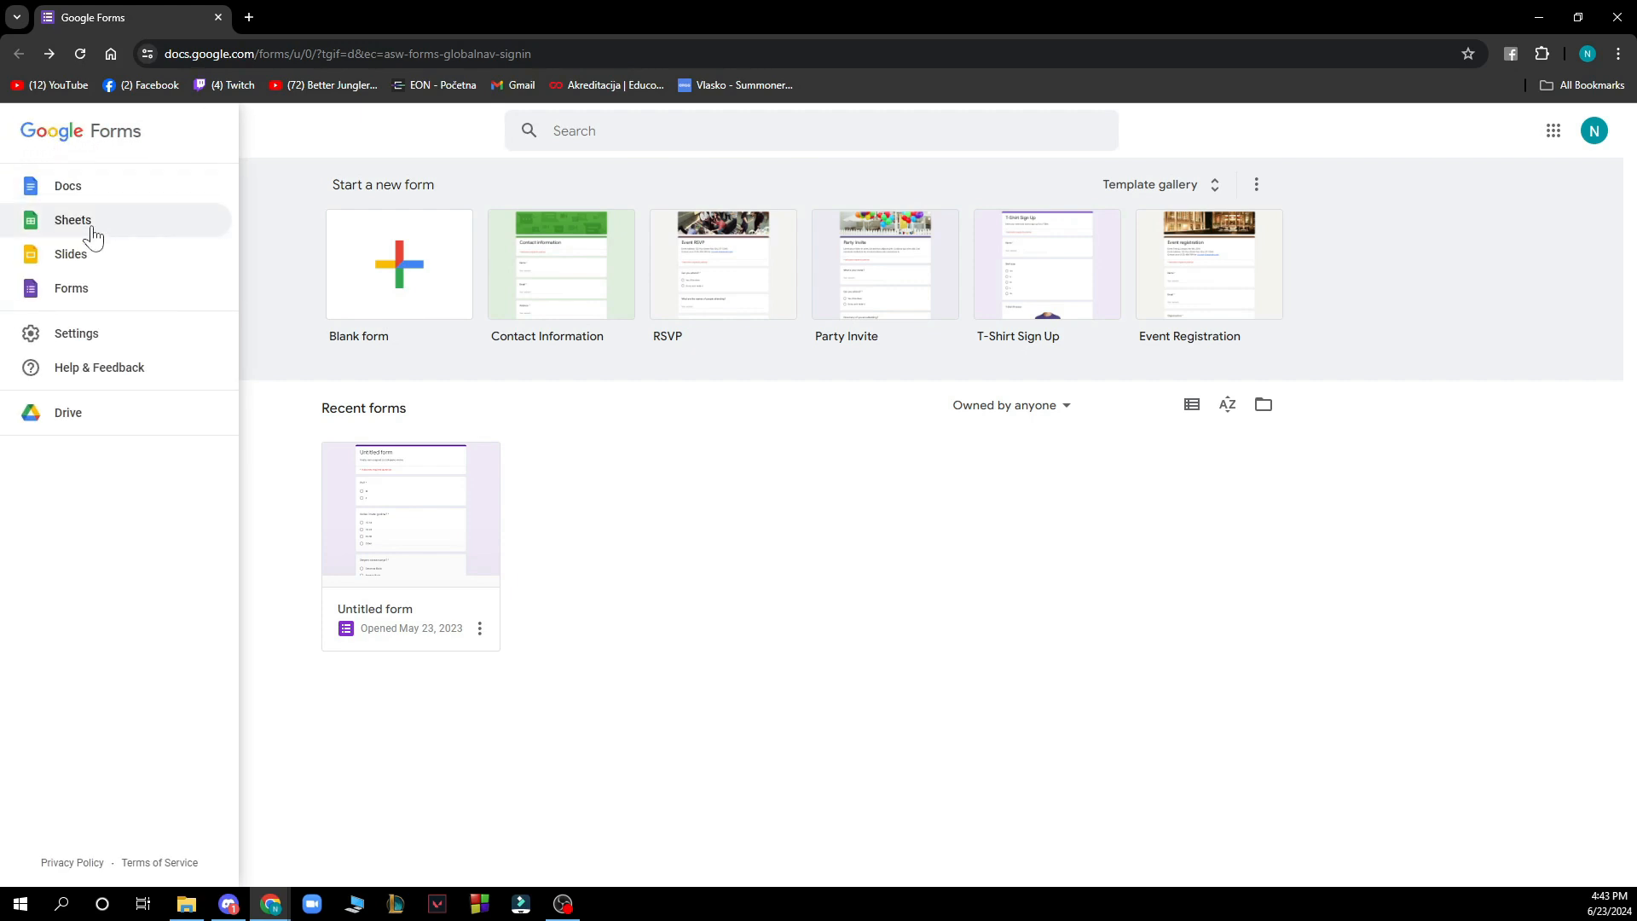
mouse_move(97, 337)
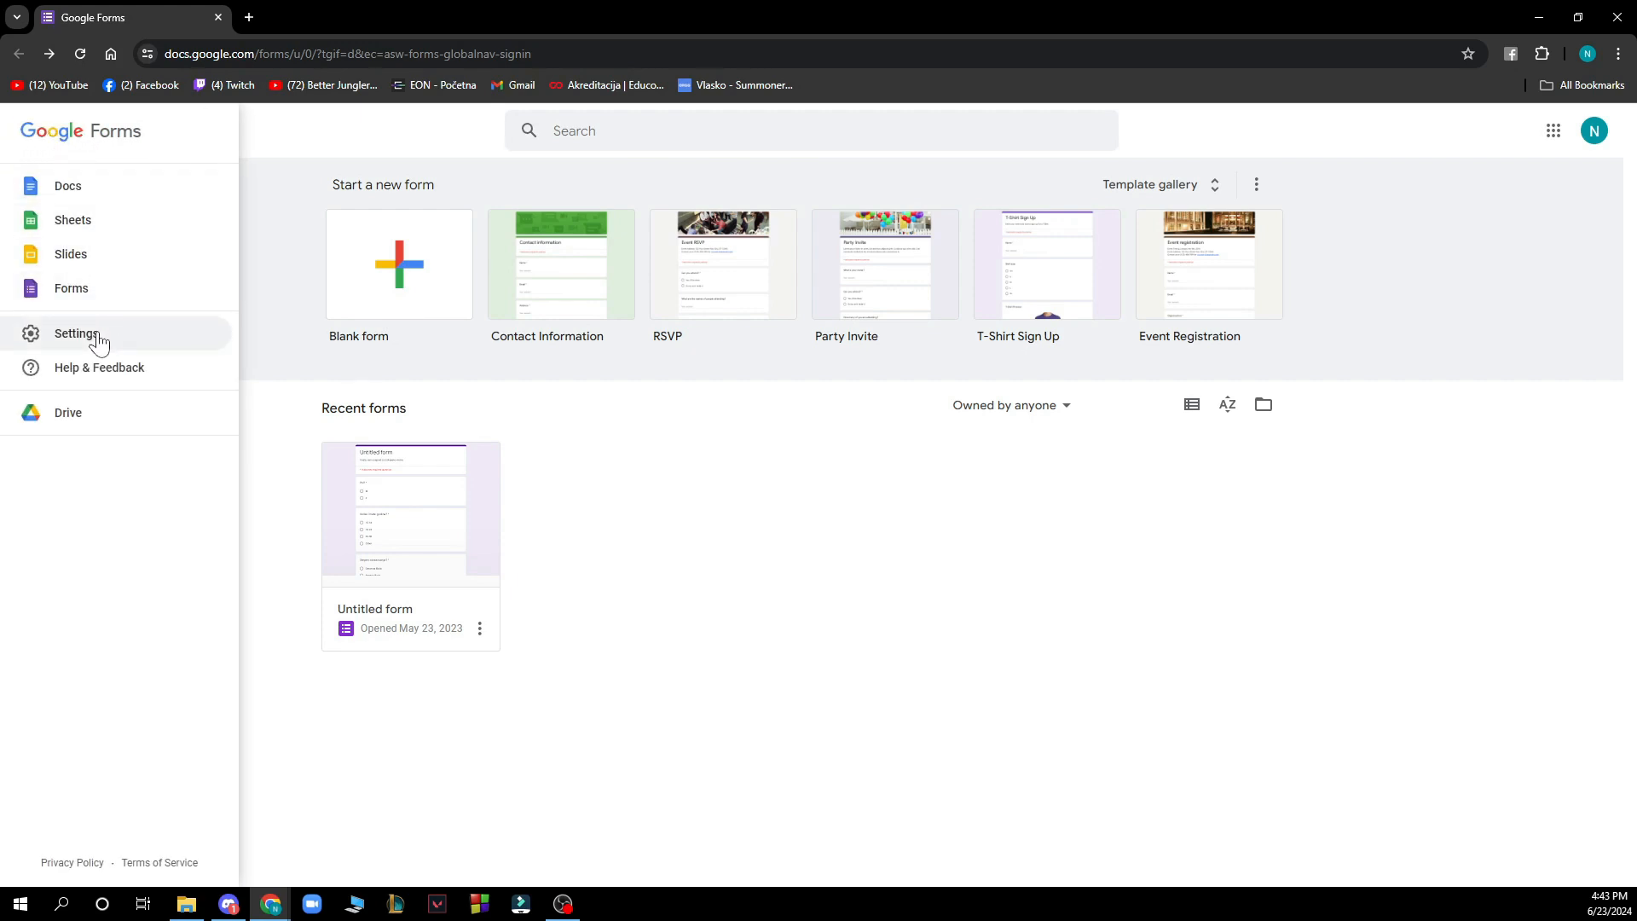
mouse_move(168, 348)
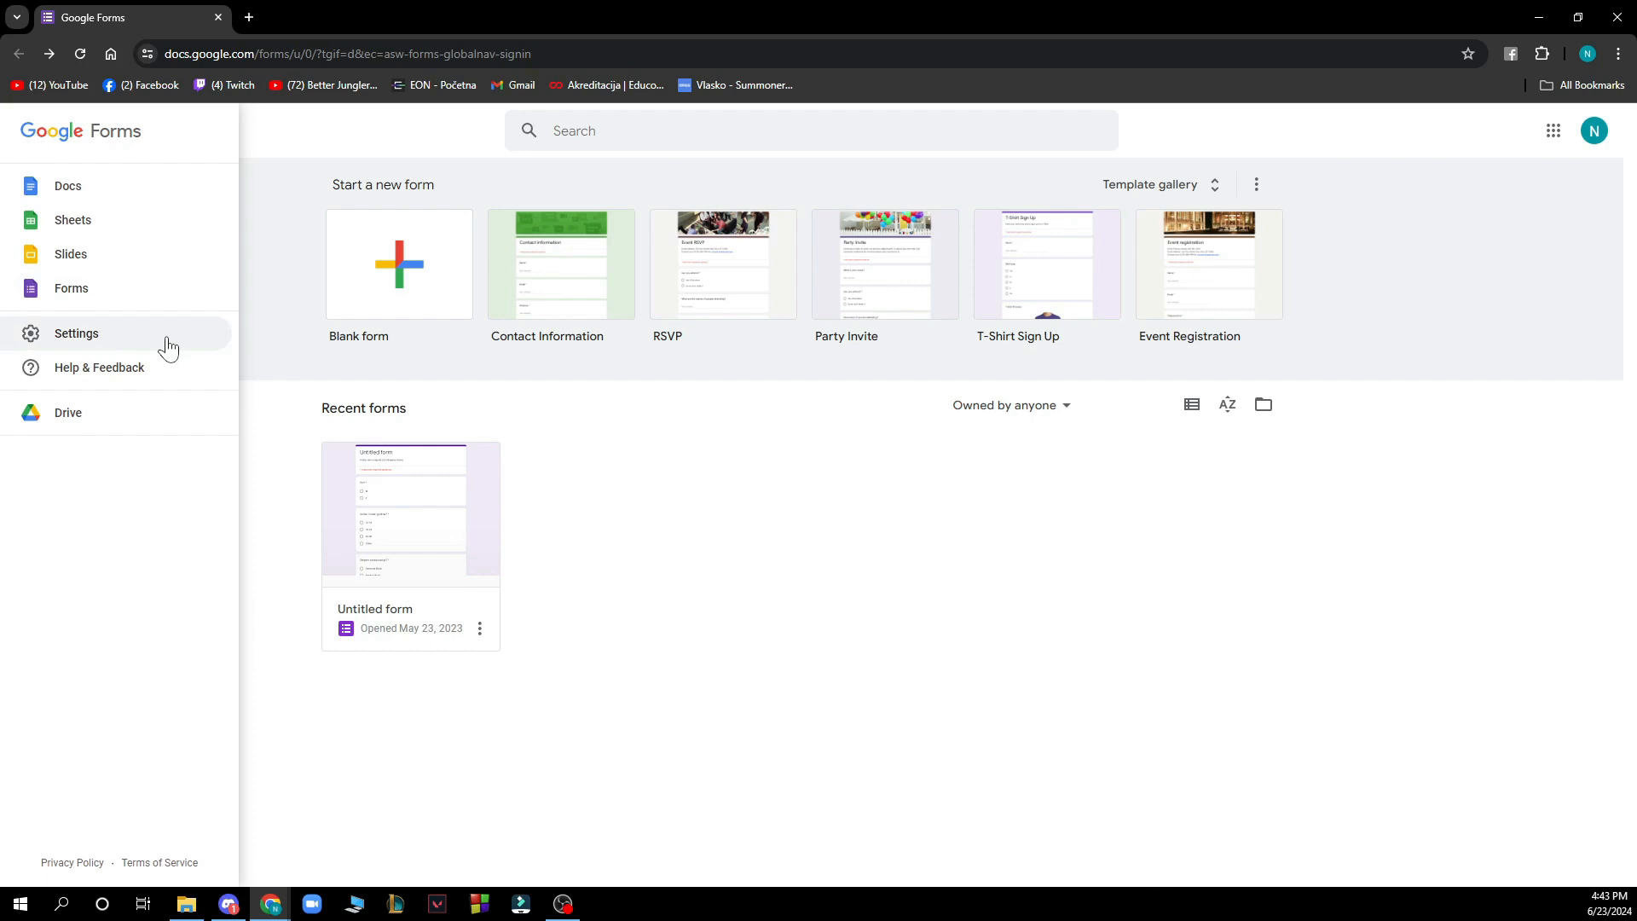
mouse_move(143, 376)
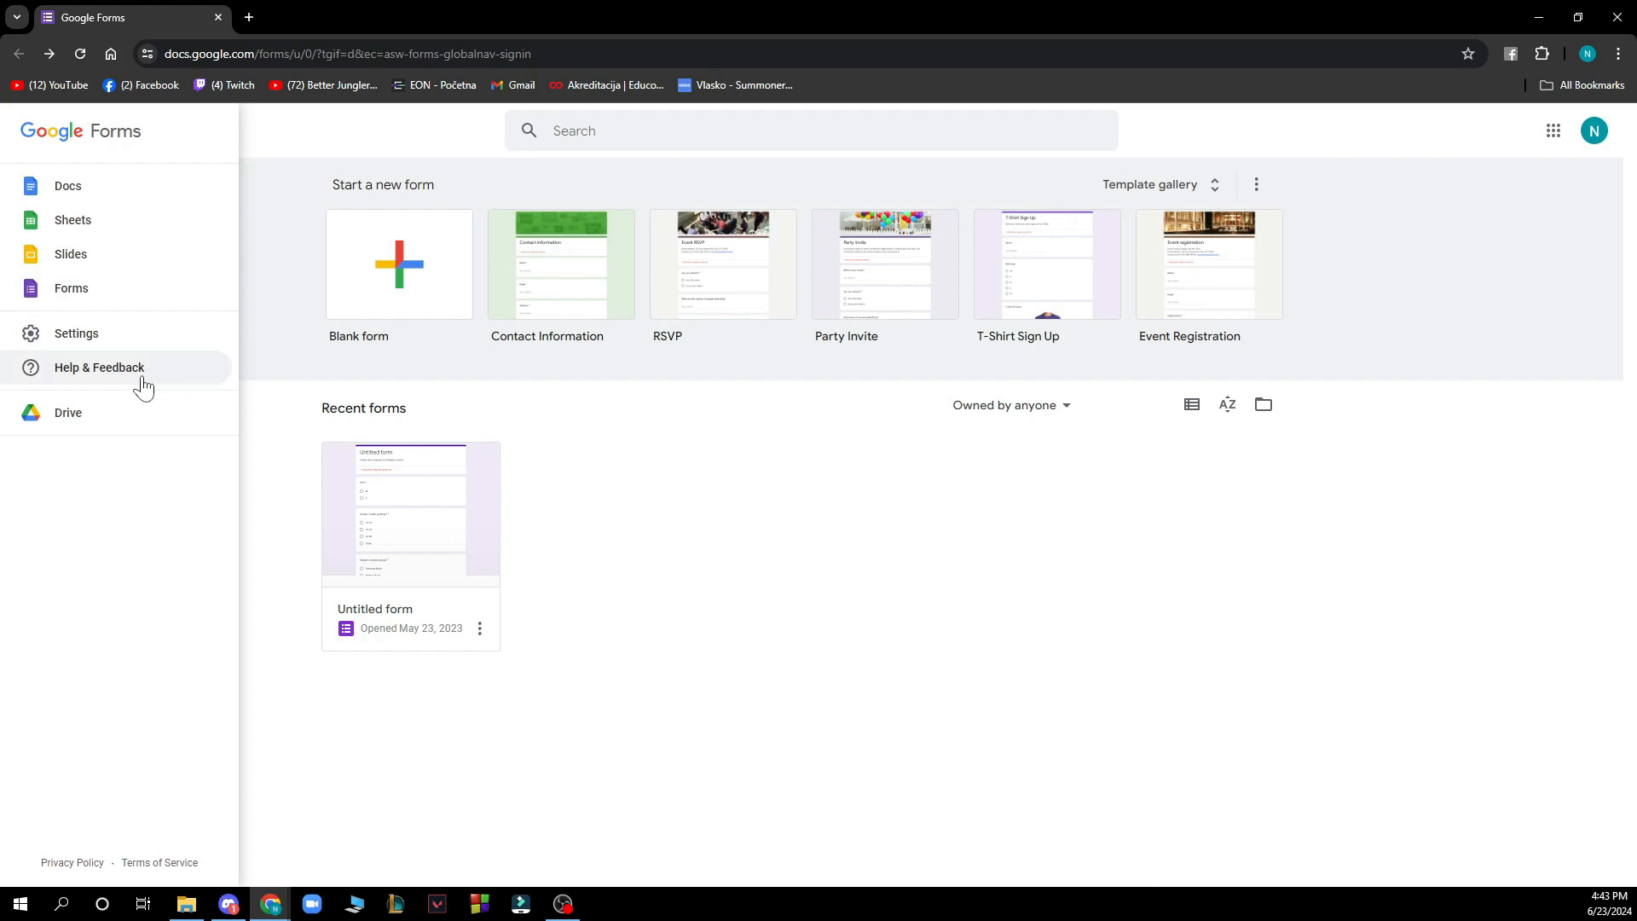
mouse_move(462, 408)
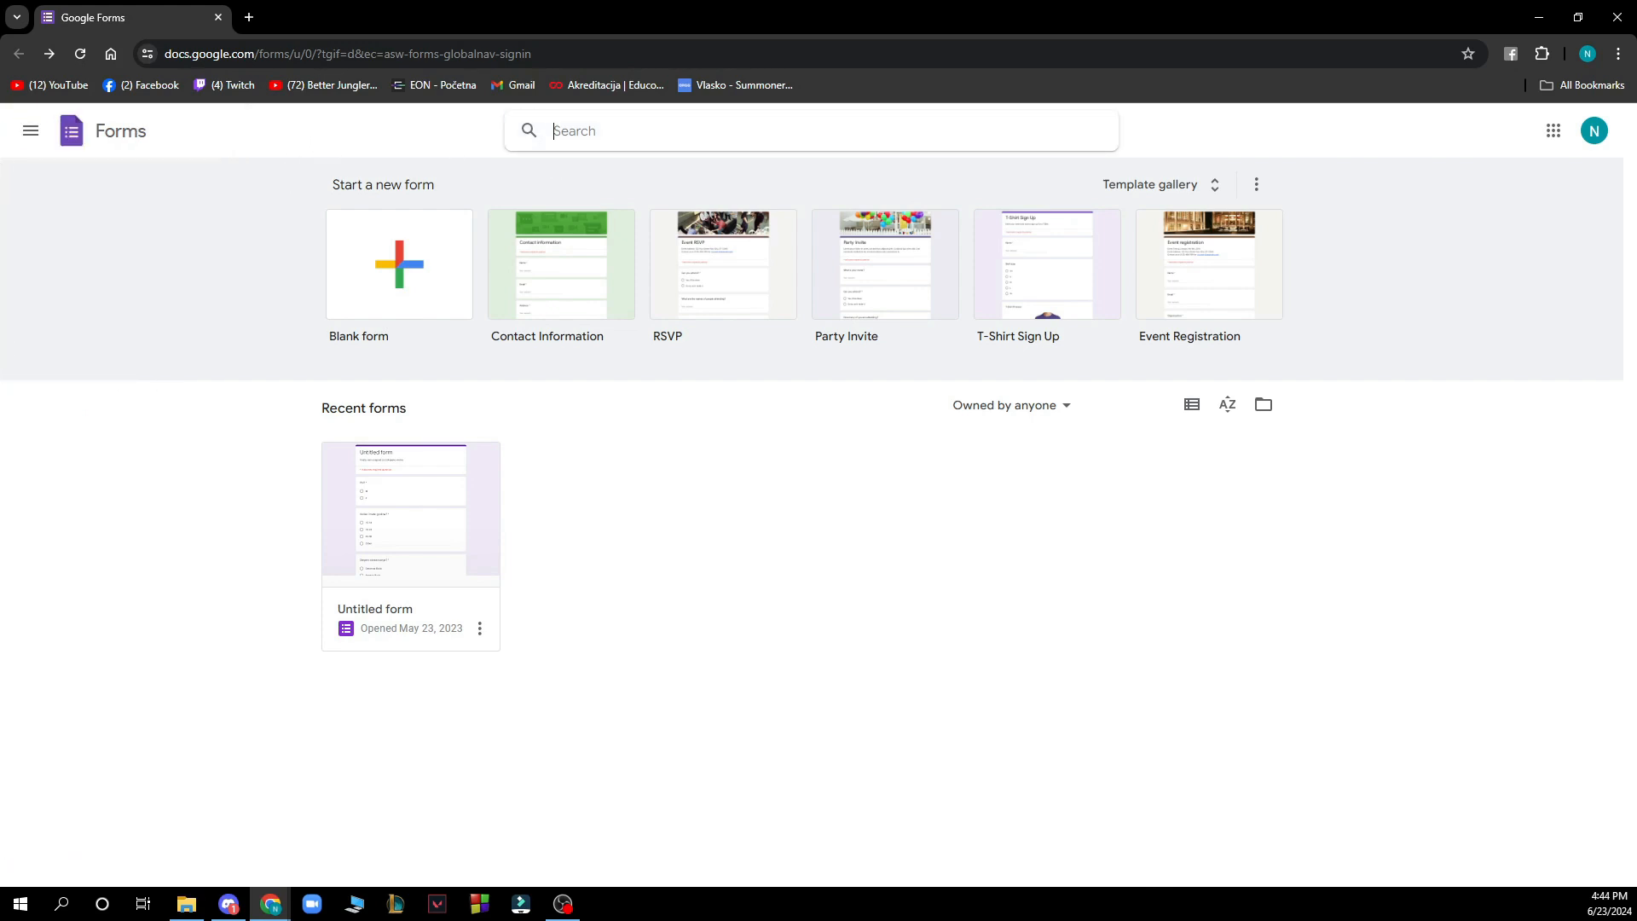
mouse_move(369, 395)
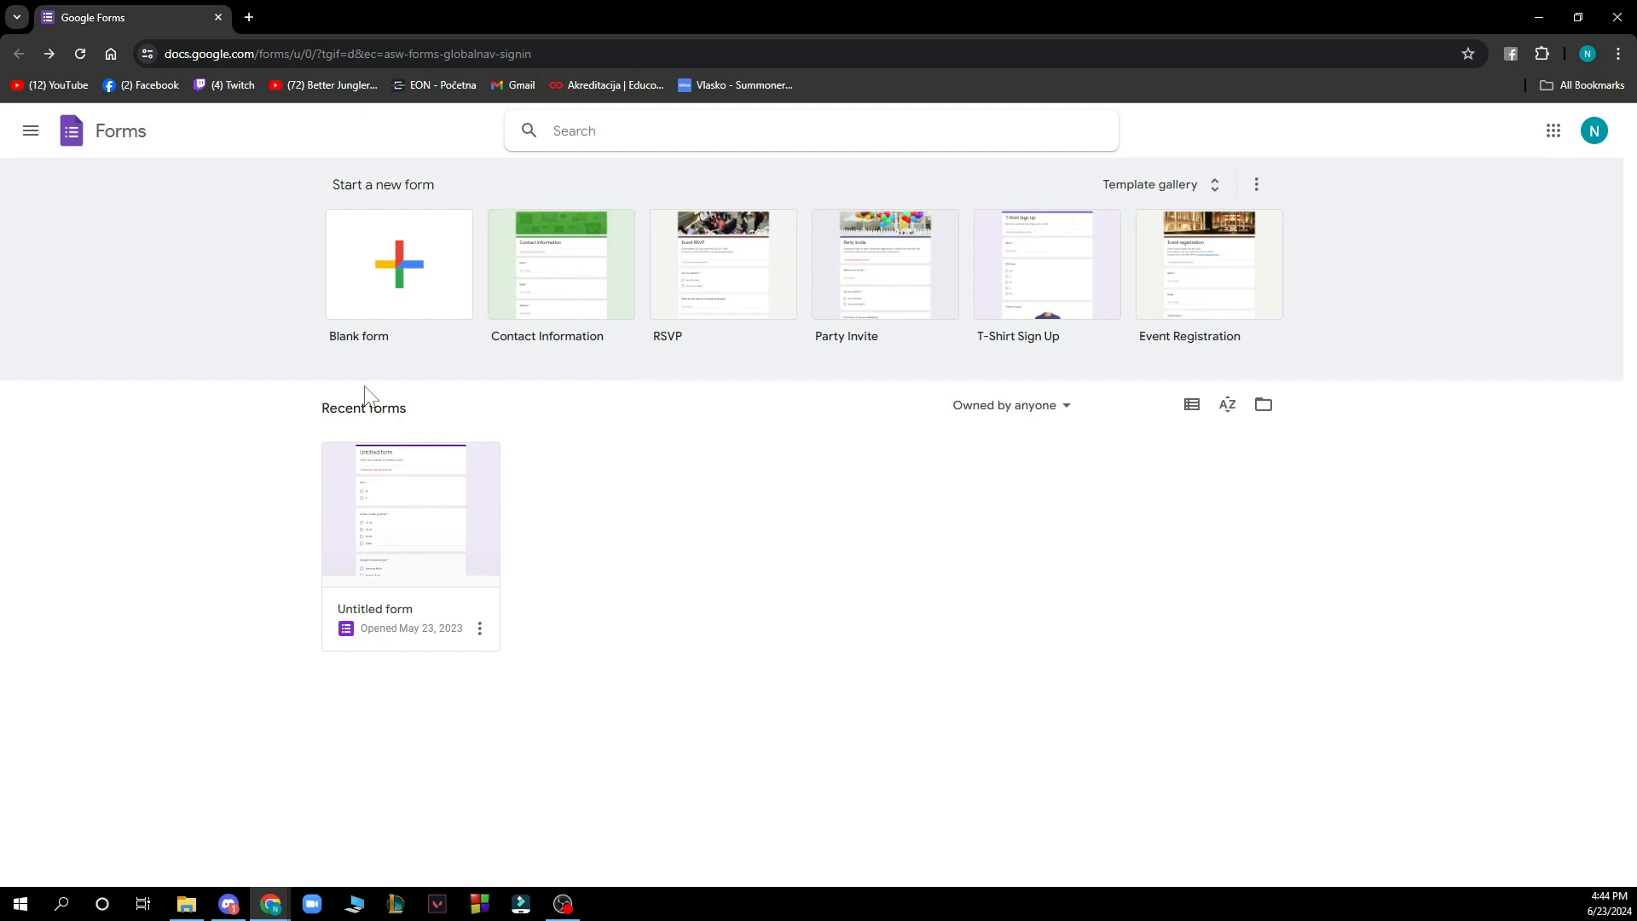
mouse_move(445, 413)
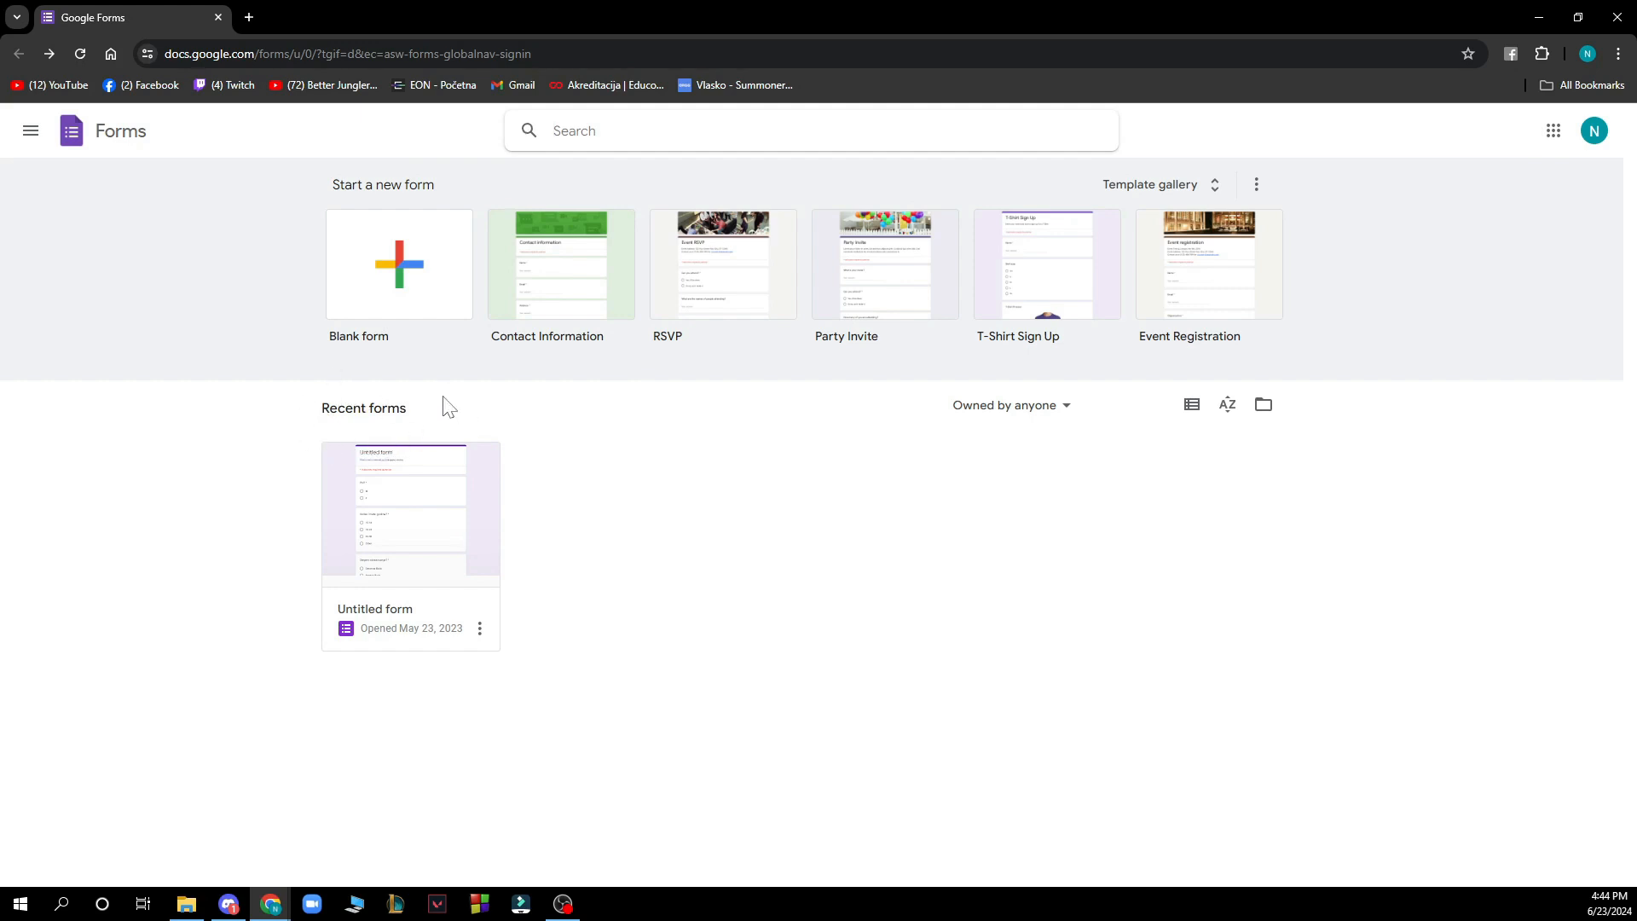
mouse_move(421, 408)
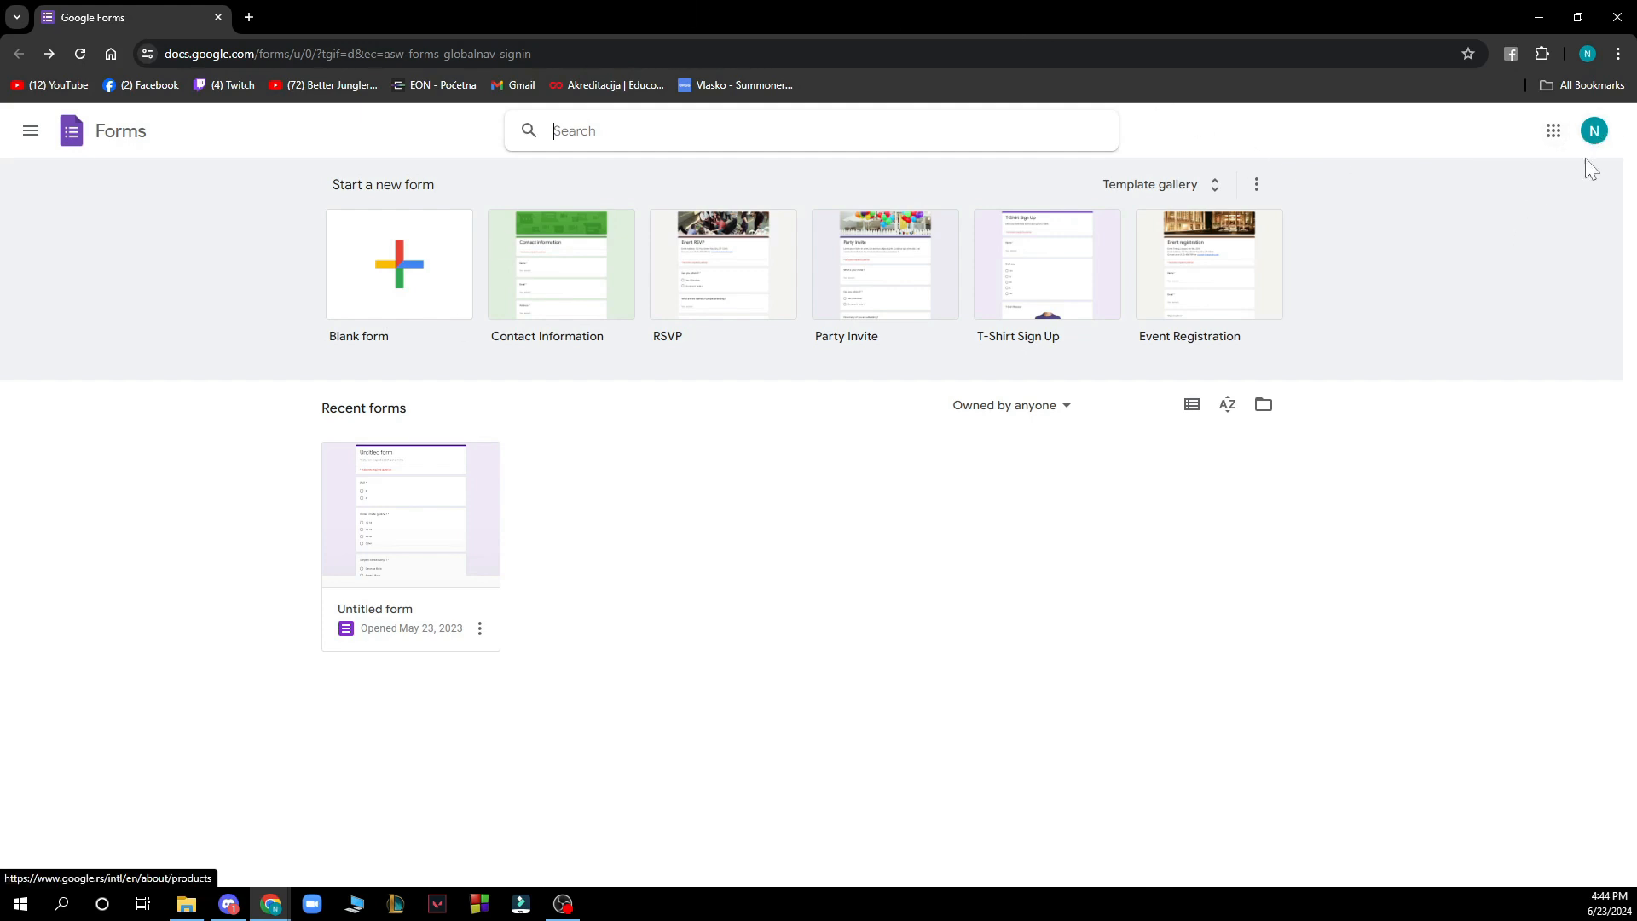
mouse_move(1545, 182)
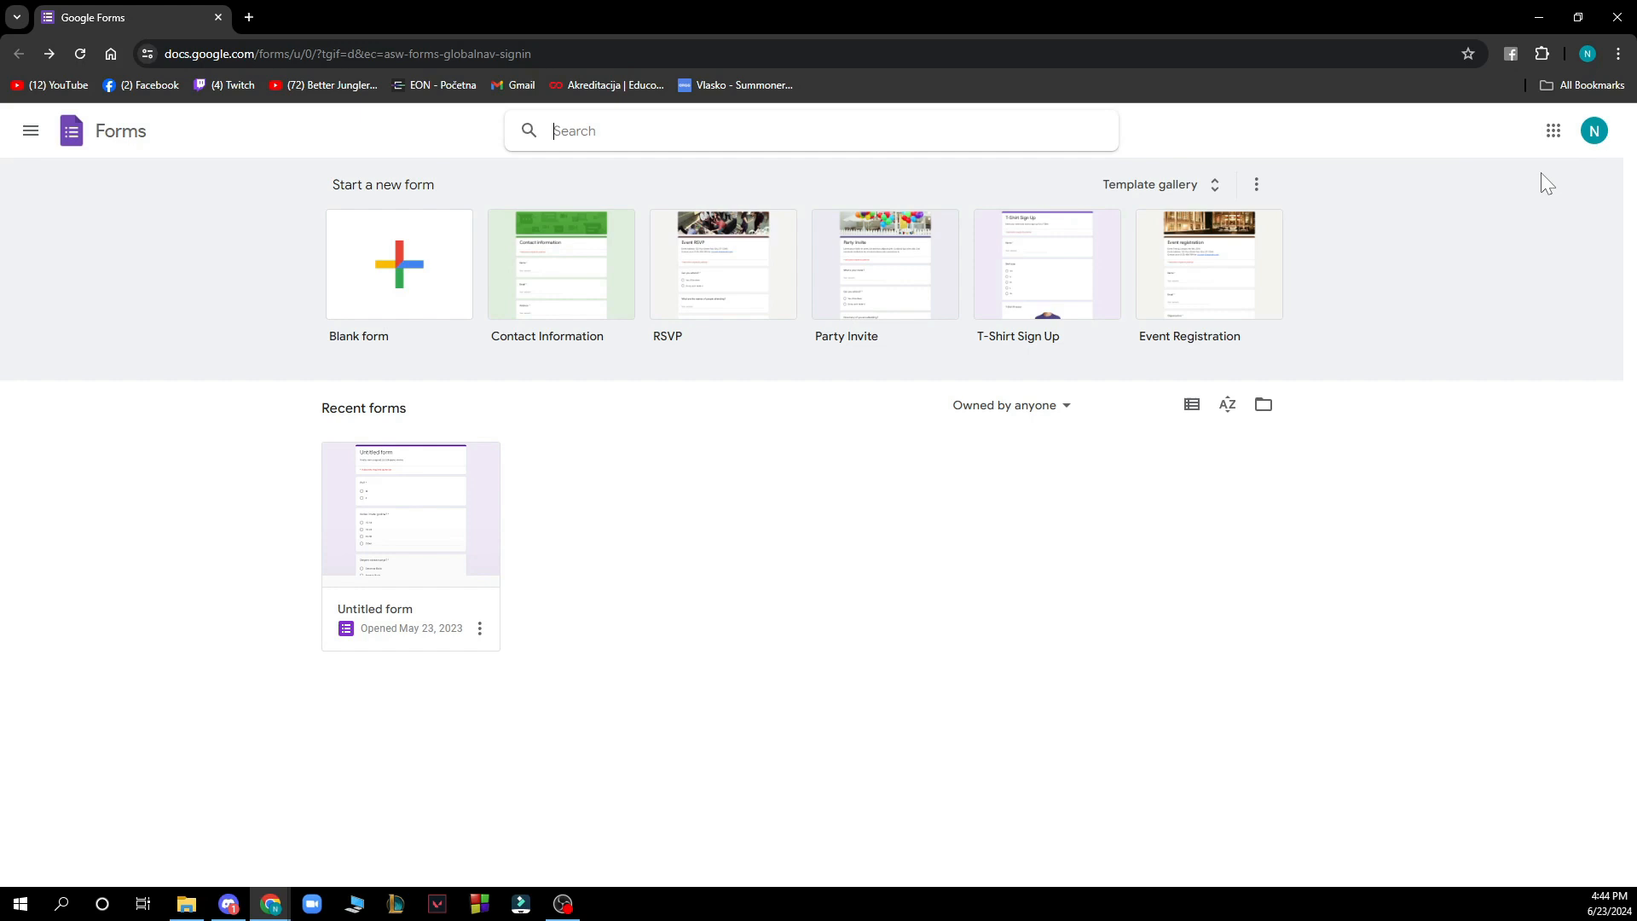
click(1553, 131)
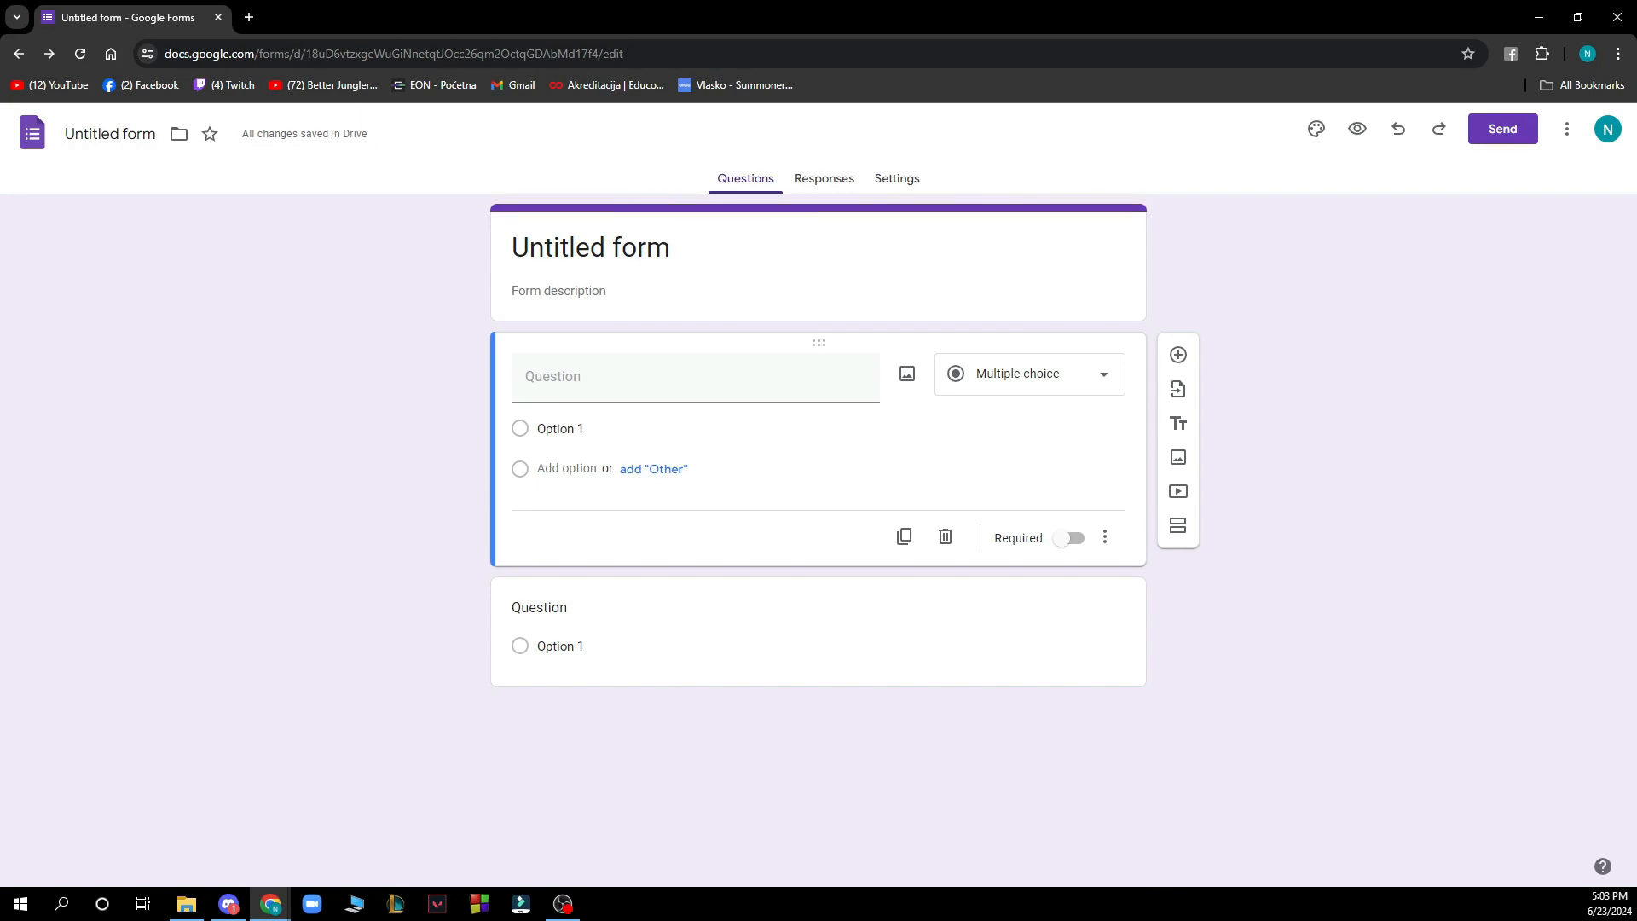
mouse_move(7, 260)
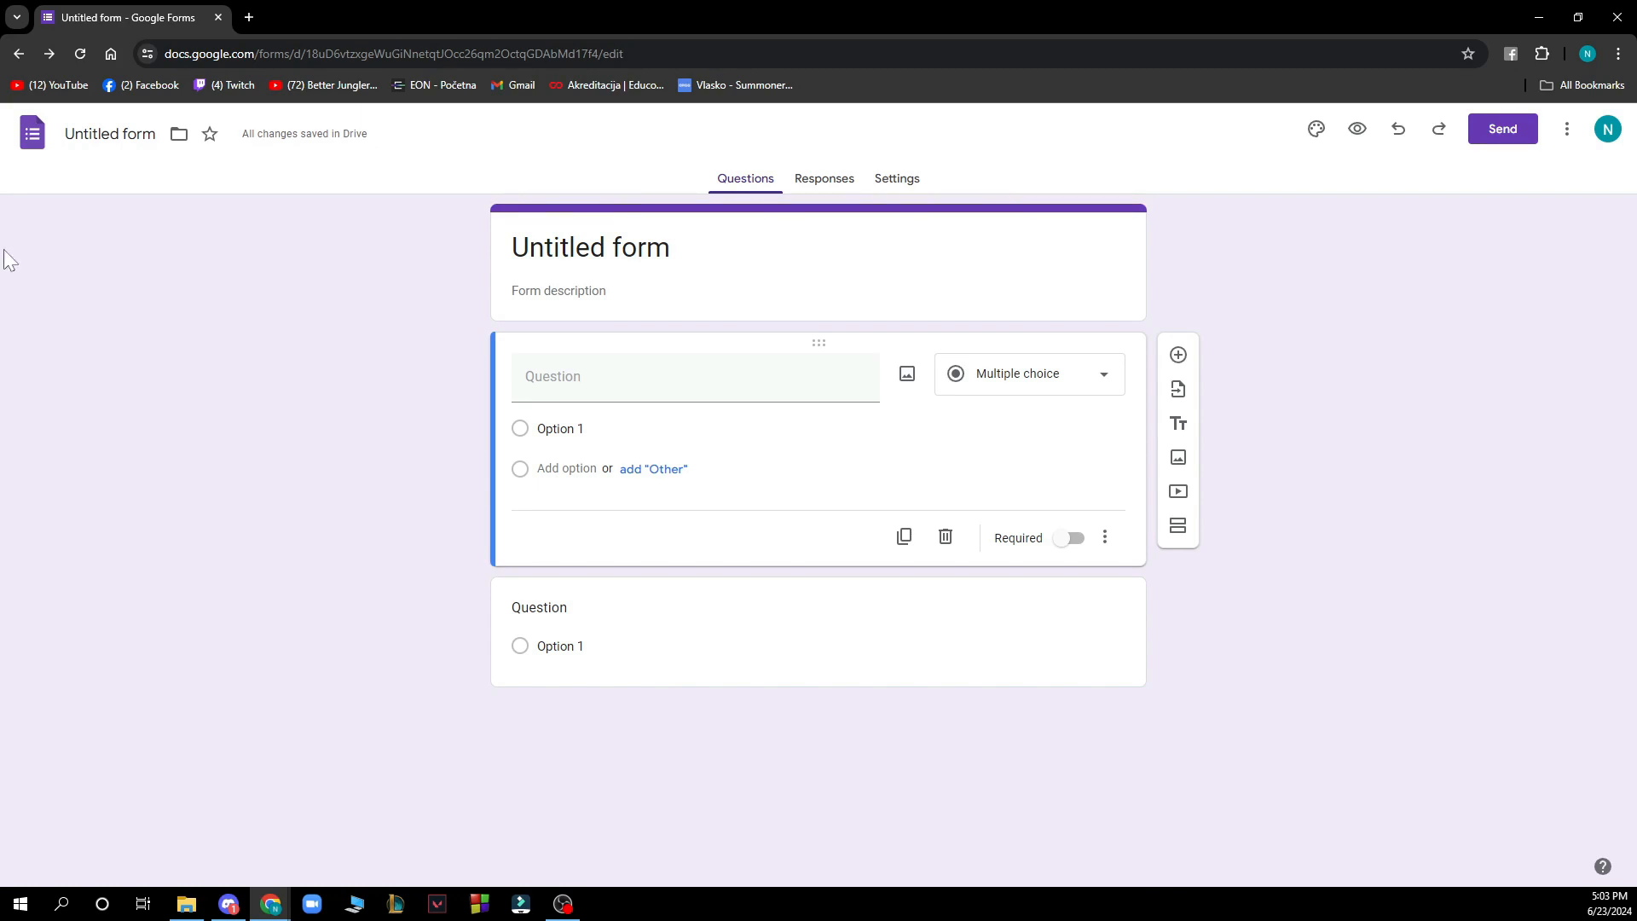